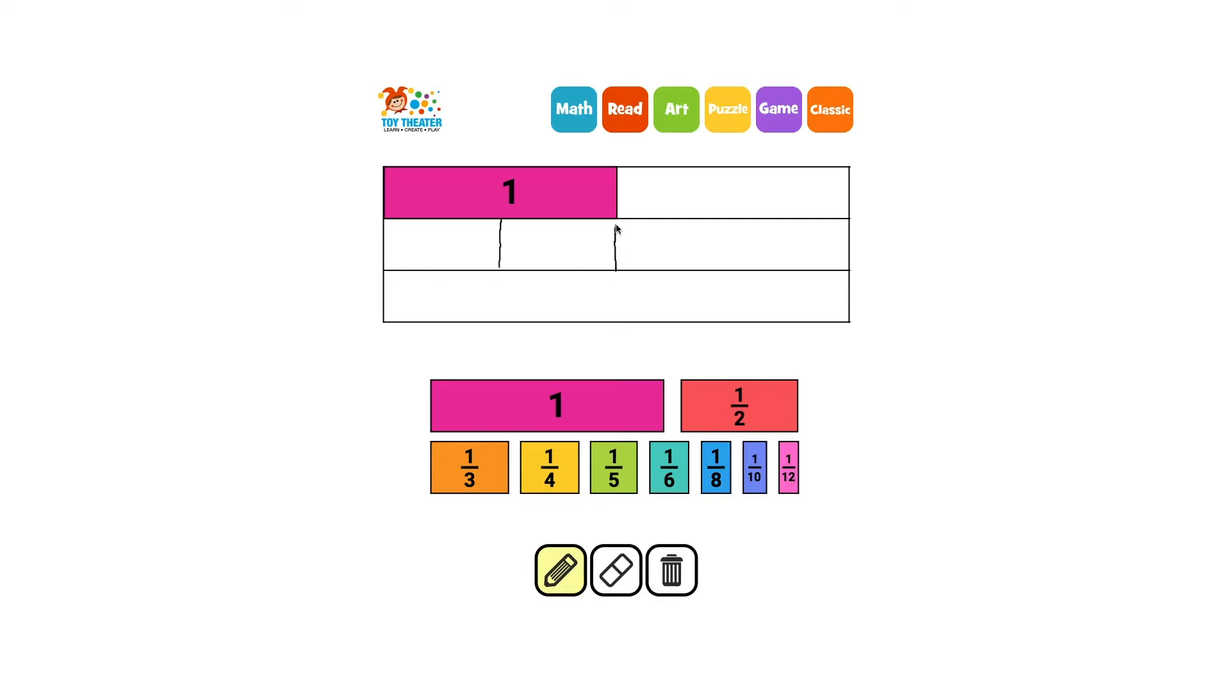
# - Sketch the halves row under the bar and write 1/2 in each half
pyautogui.moveTo(616, 235); pyautogui.dragTo(439, 239)
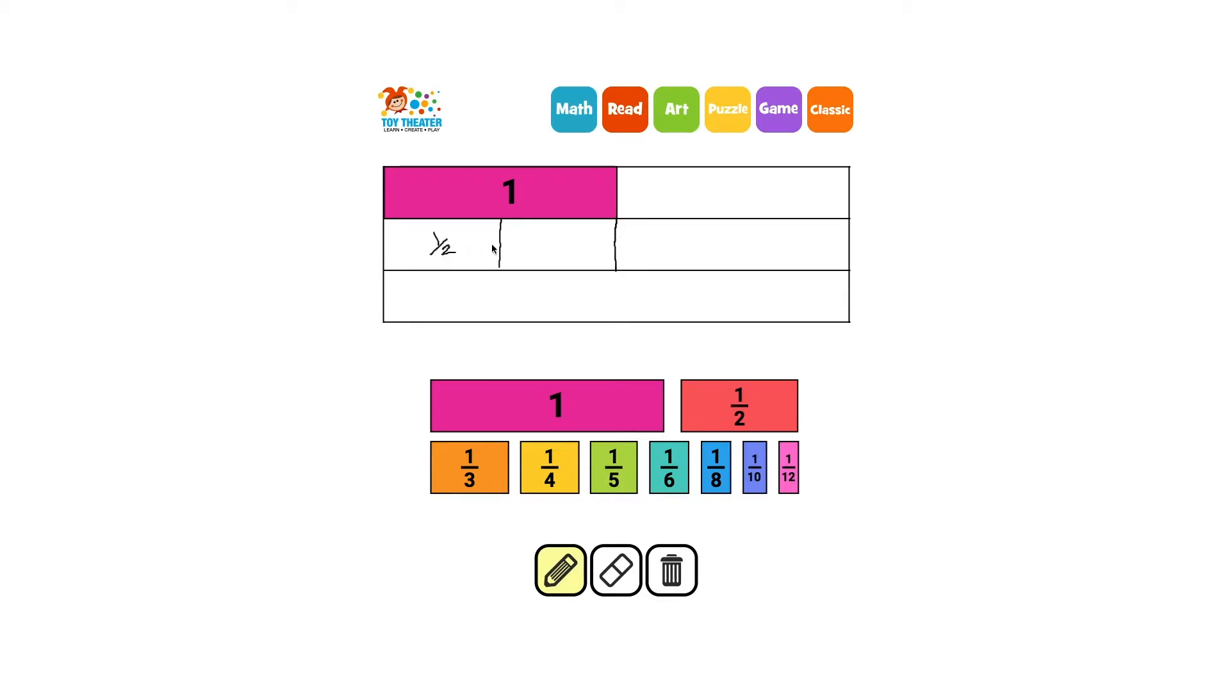
pyautogui.moveTo(518, 251); pyautogui.dragTo(541, 235)
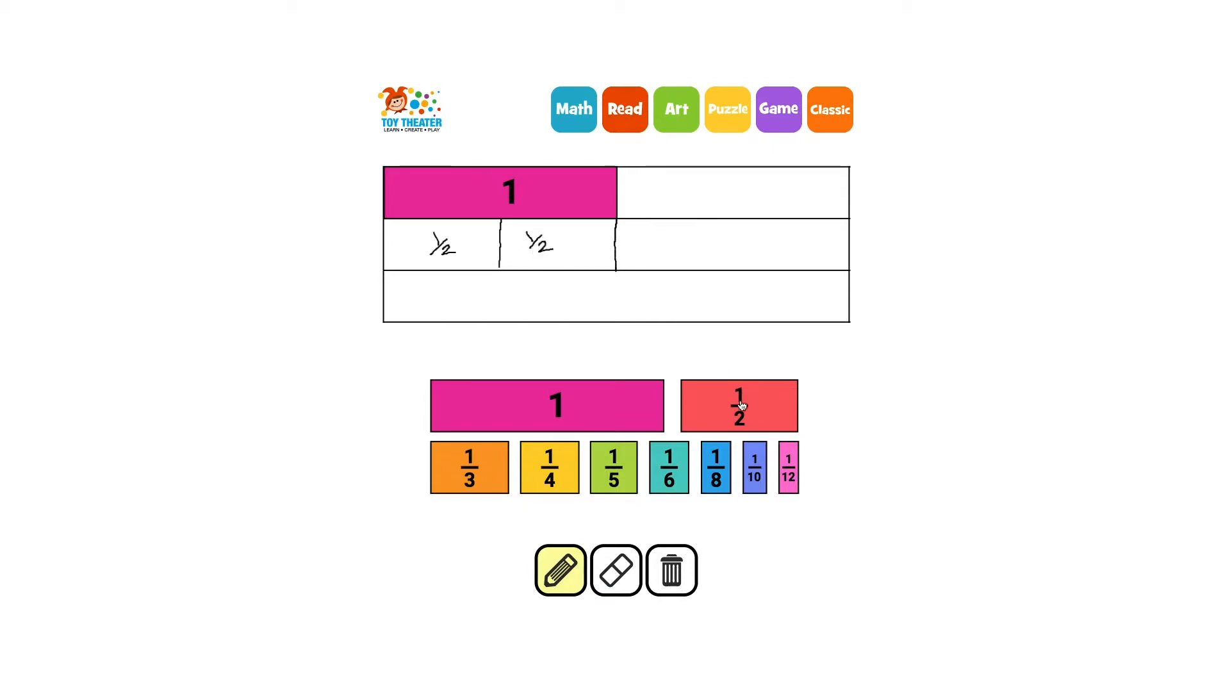
pyautogui.moveTo(737, 405); pyautogui.dragTo(440, 244)
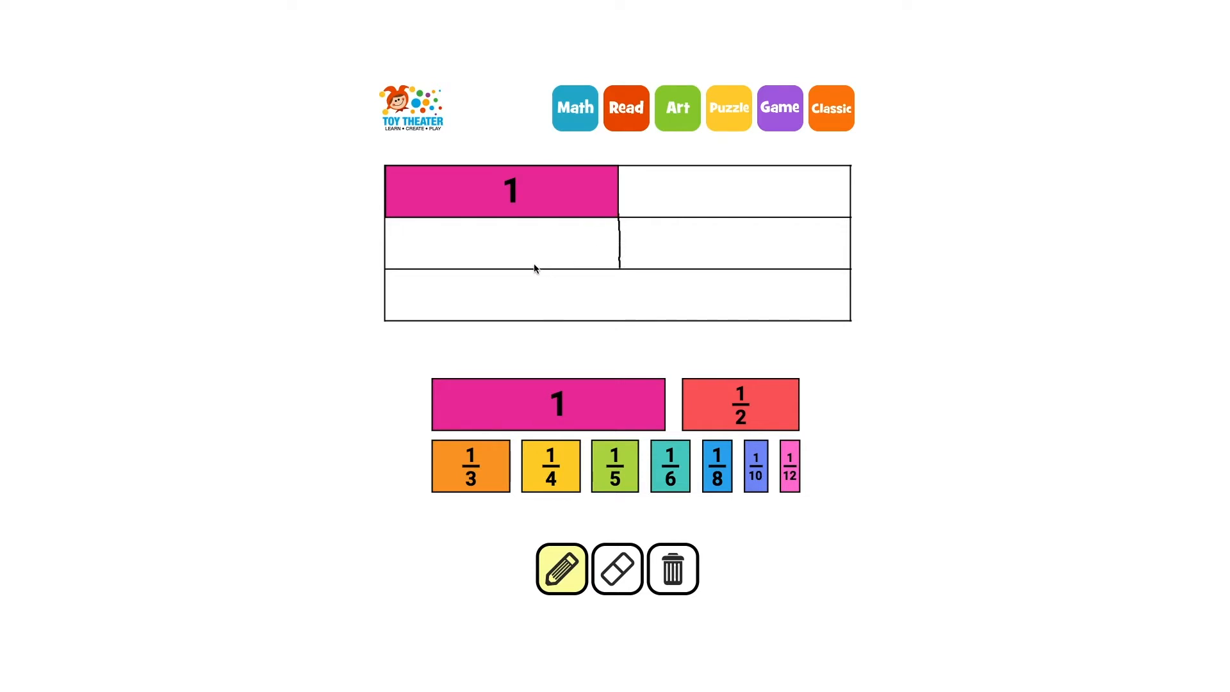
# - Draw a pencil line dividing the row into thirds and write 1/3 in the middle third
pyautogui.moveTo(536, 224); pyautogui.dragTo(535, 270)
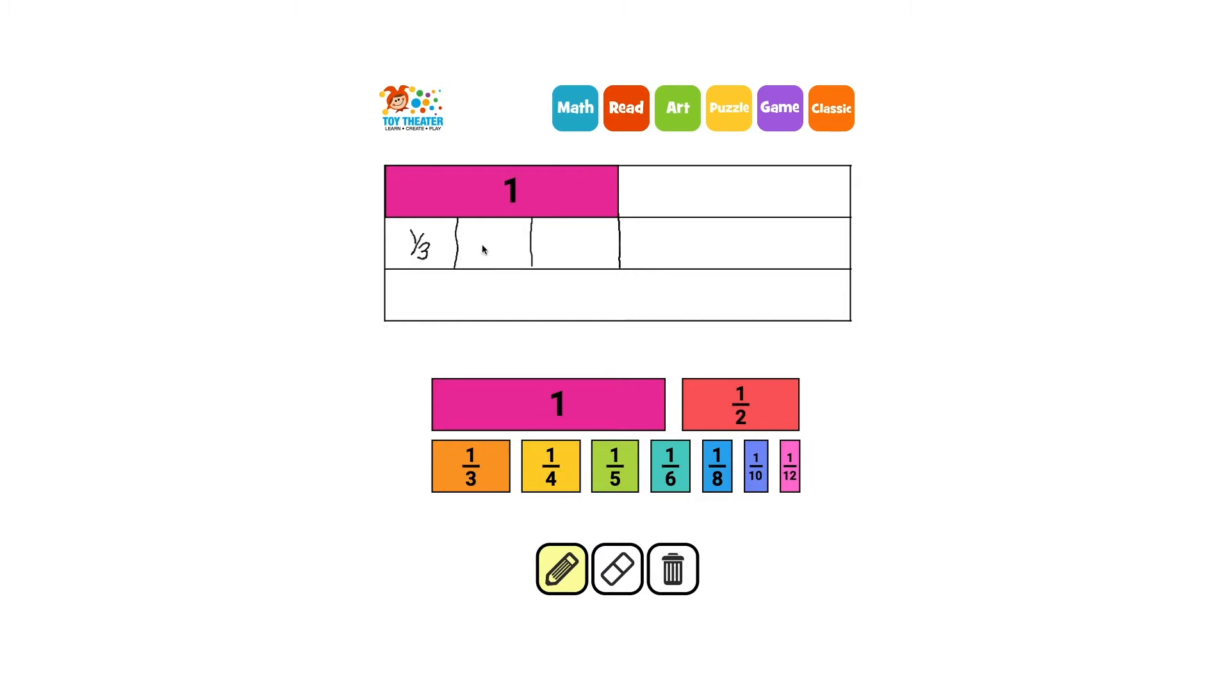
pyautogui.moveTo(470, 235); pyautogui.dragTo(498, 259)
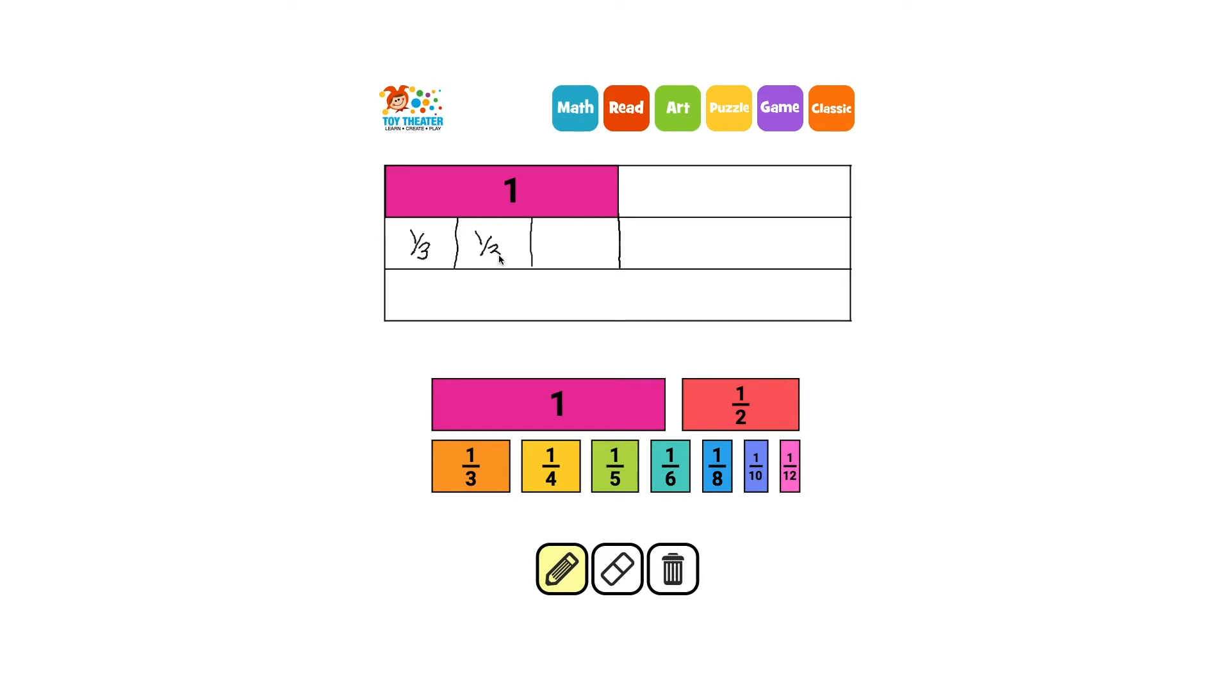